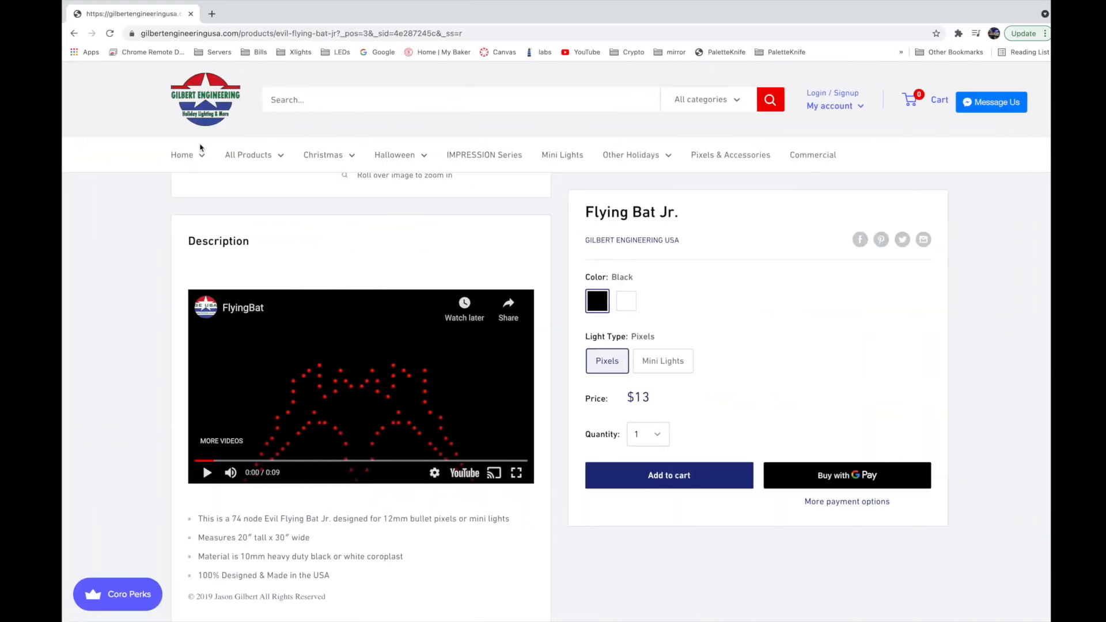
- Switch from the Flying Bat Jr. page in Chrome back to the xLights sequence window
left_click(206, 472)
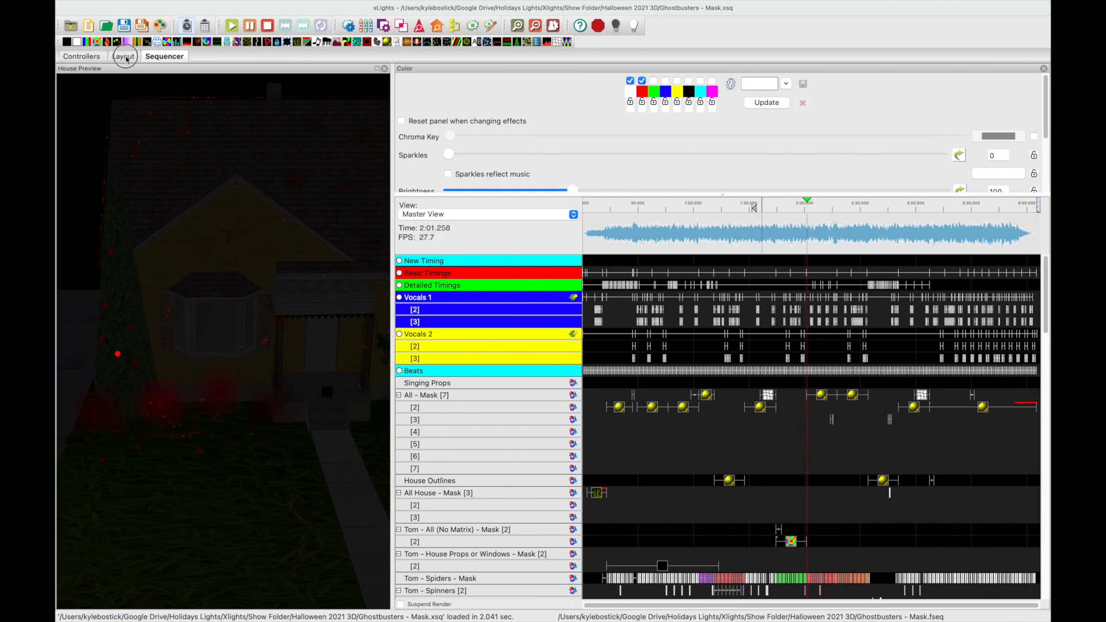
- On the Layout view, select the Bat - House Top prop and bring up its submodel editor
left_click(125, 56)
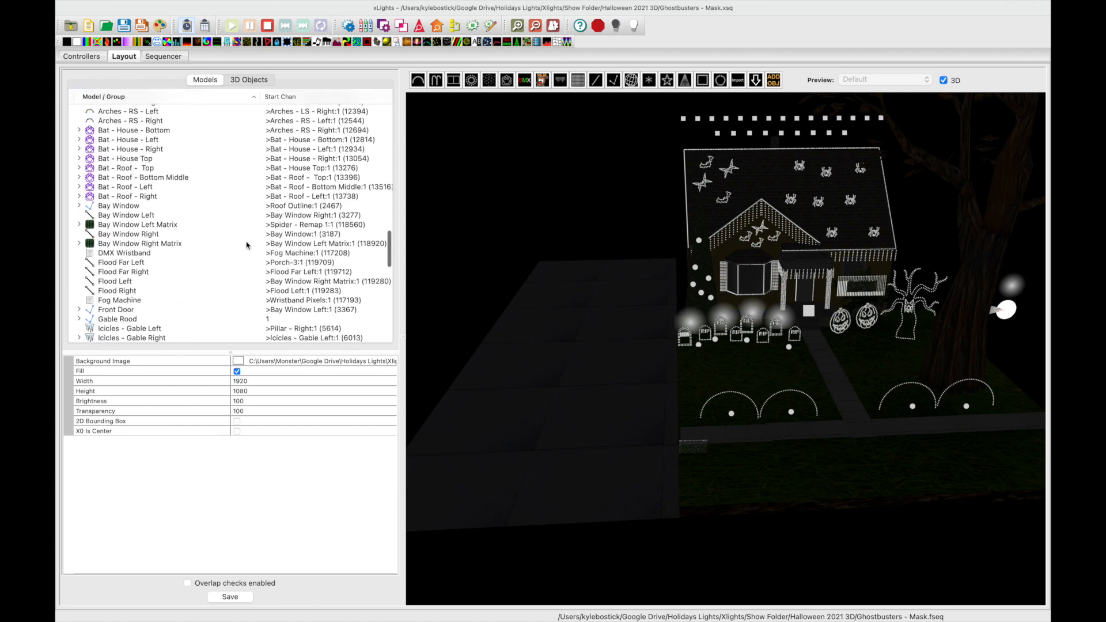
left_click(124, 157)
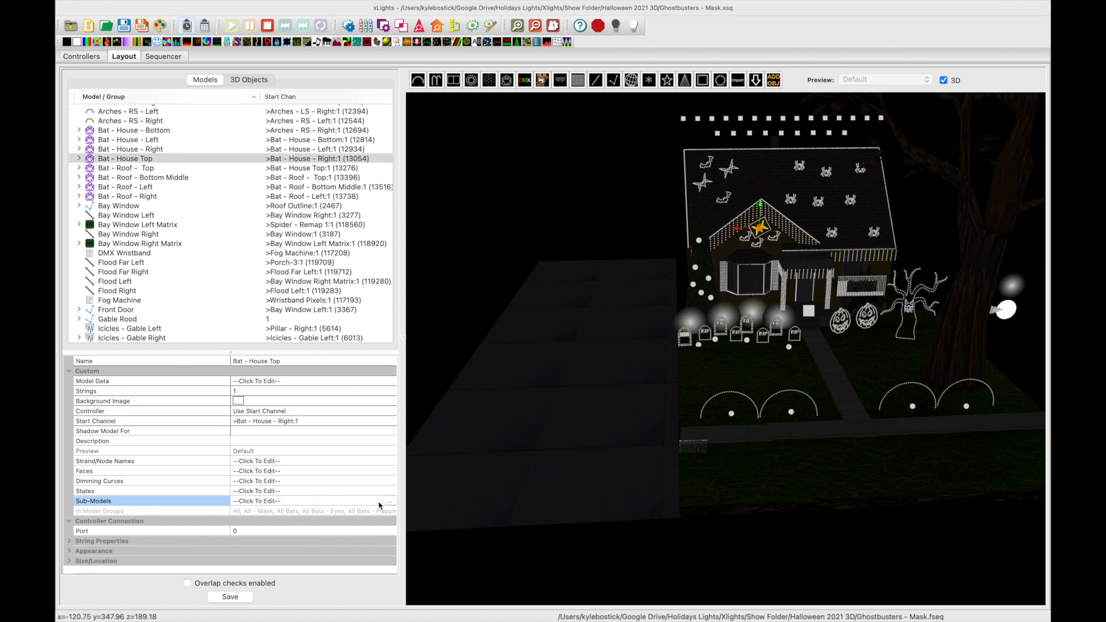
left_click(389, 500)
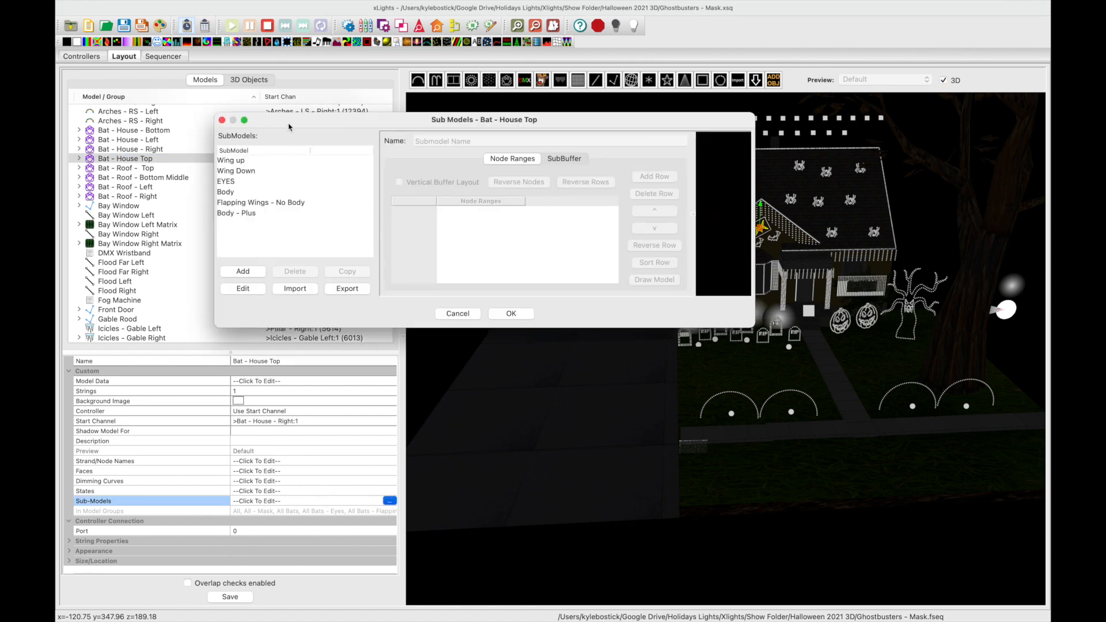
- Alternate between the Wing up and Wing Down submodels to compare their node ranges
left_click(231, 161)
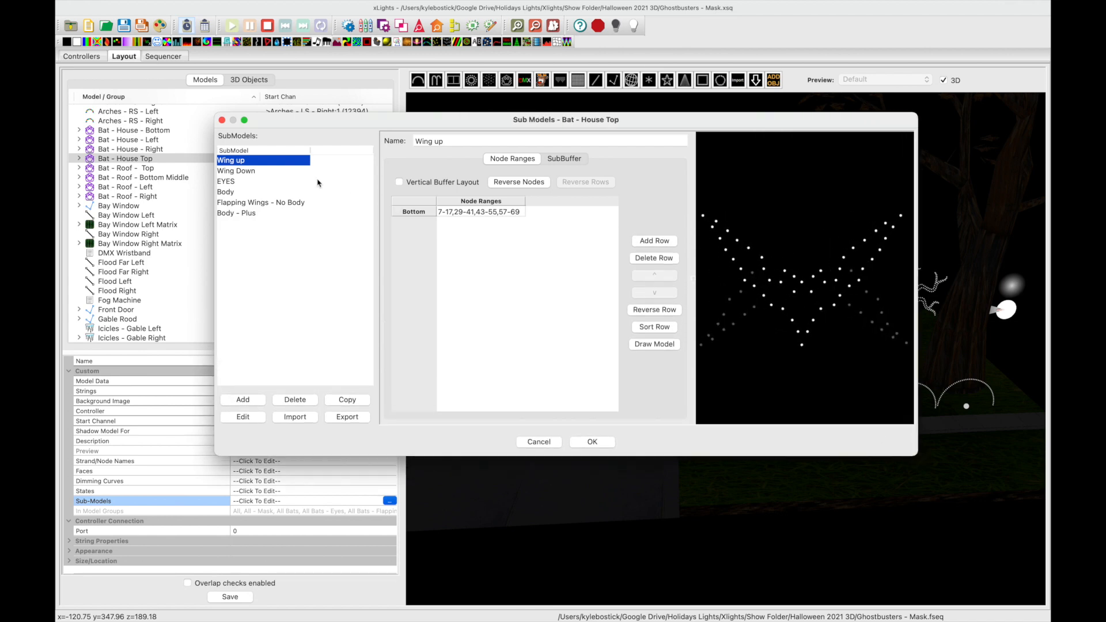
left_click(236, 171)
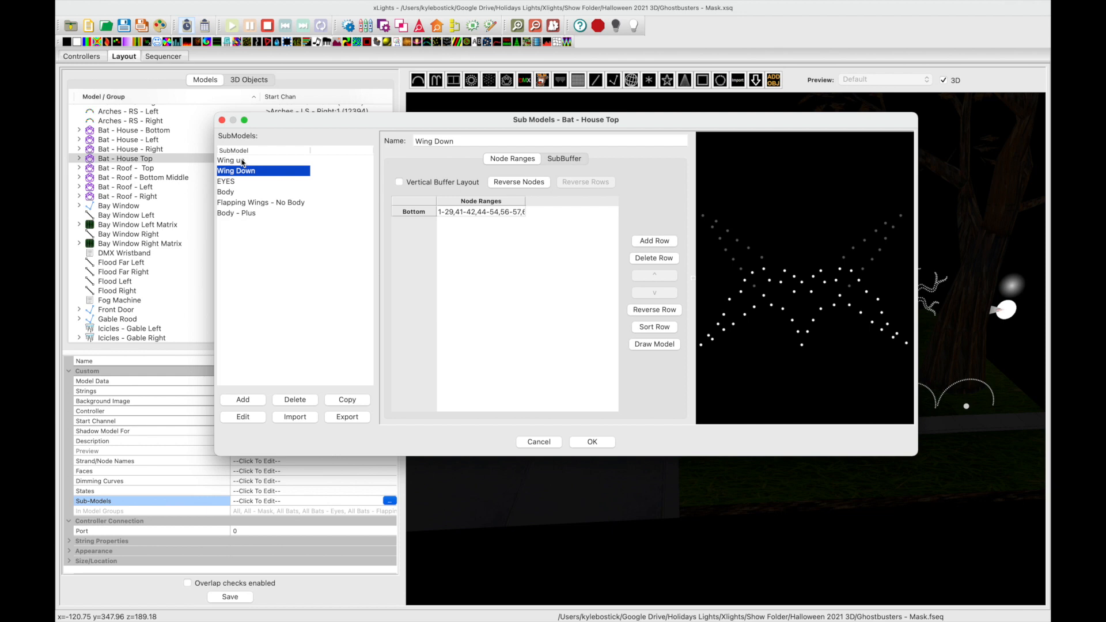
left_click(229, 161)
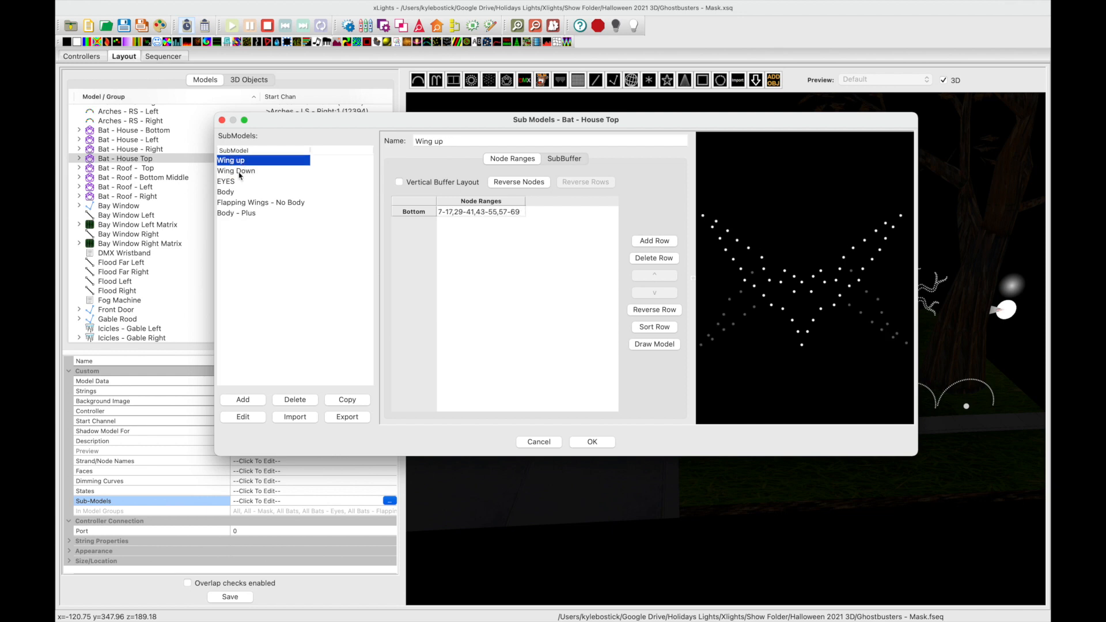
left_click(236, 171)
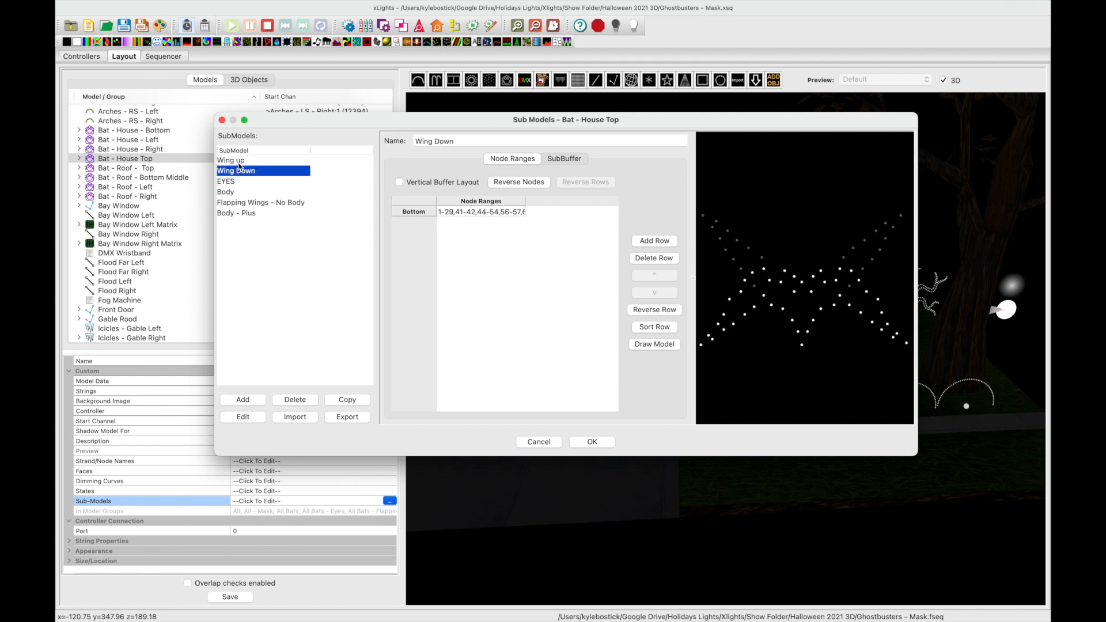
left_click(230, 160)
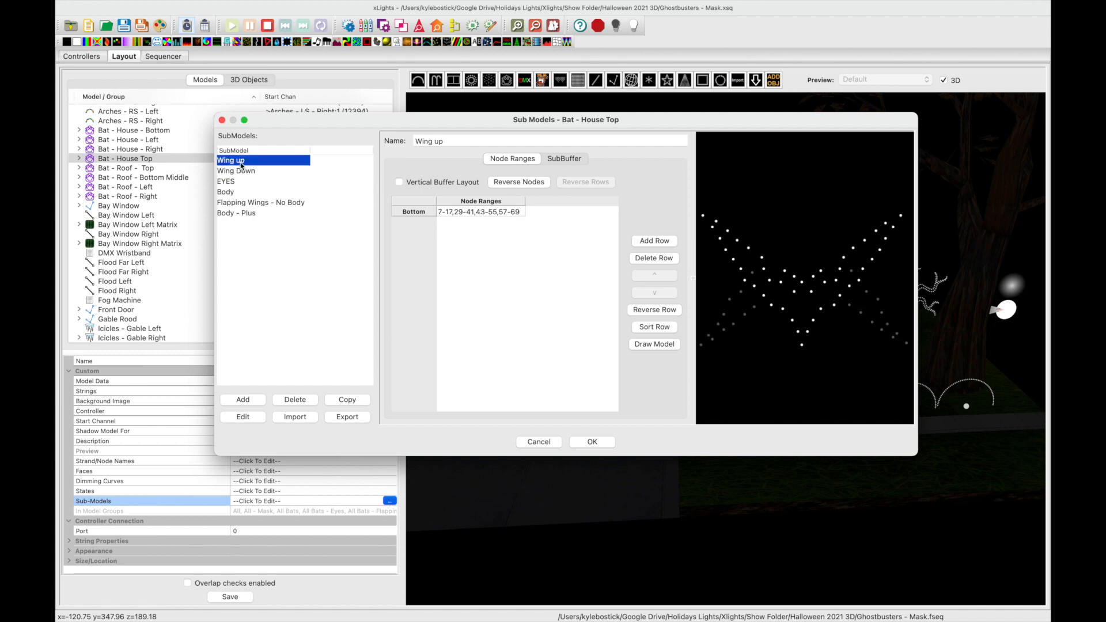
mouse_move(265, 209)
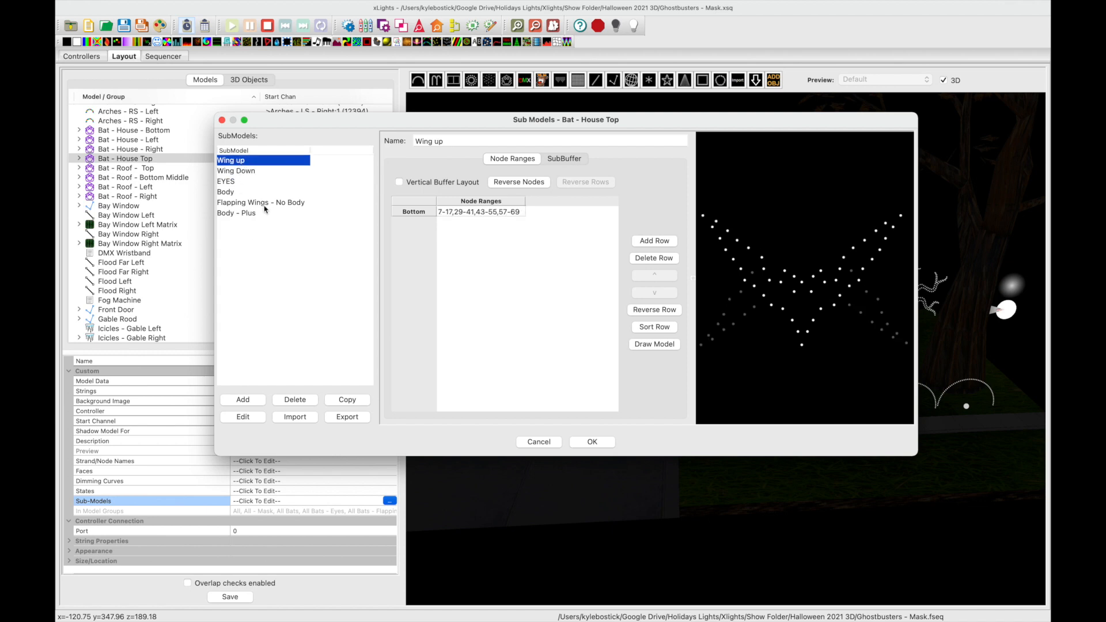
- Inspect the Flapping Wings - No Body submodel's bottom row, then show the Body - Plus nodes
left_click(260, 201)
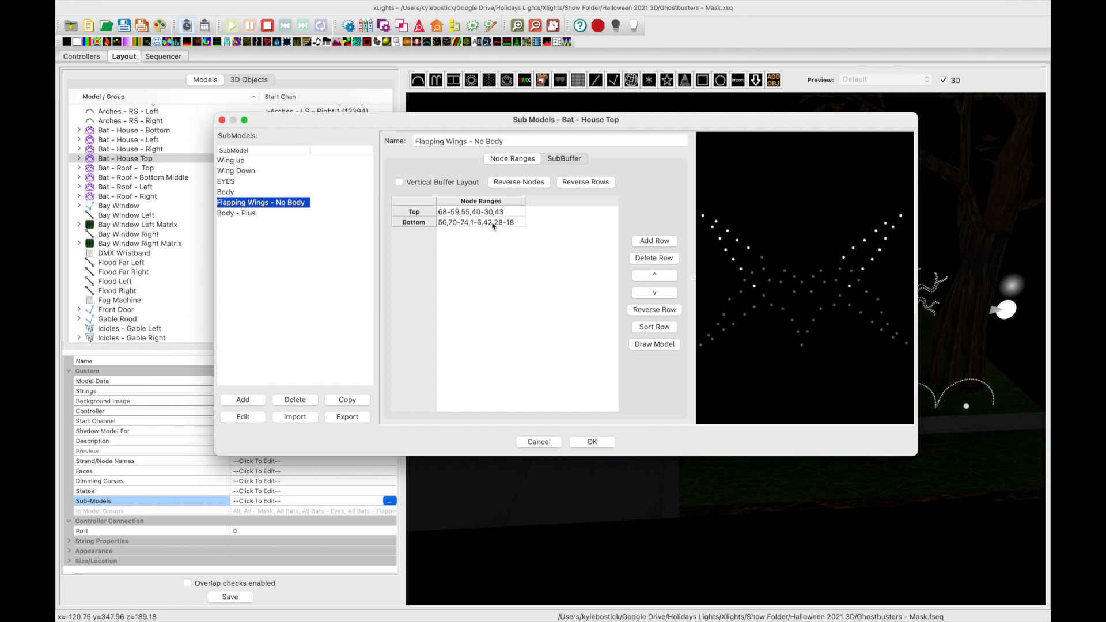
left_click(483, 222)
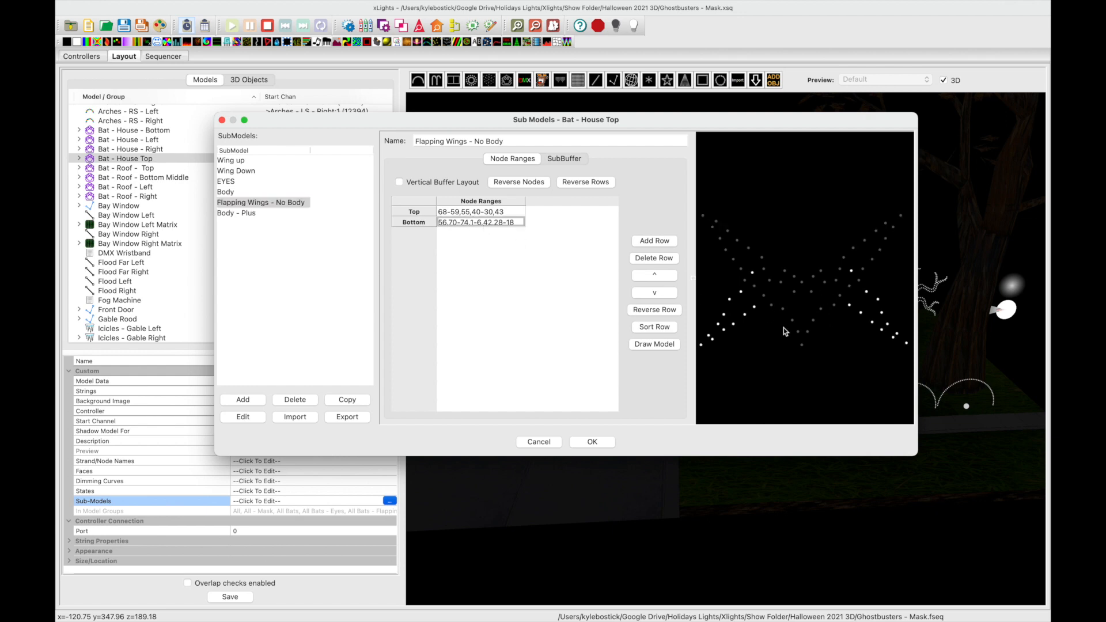
mouse_move(788, 327)
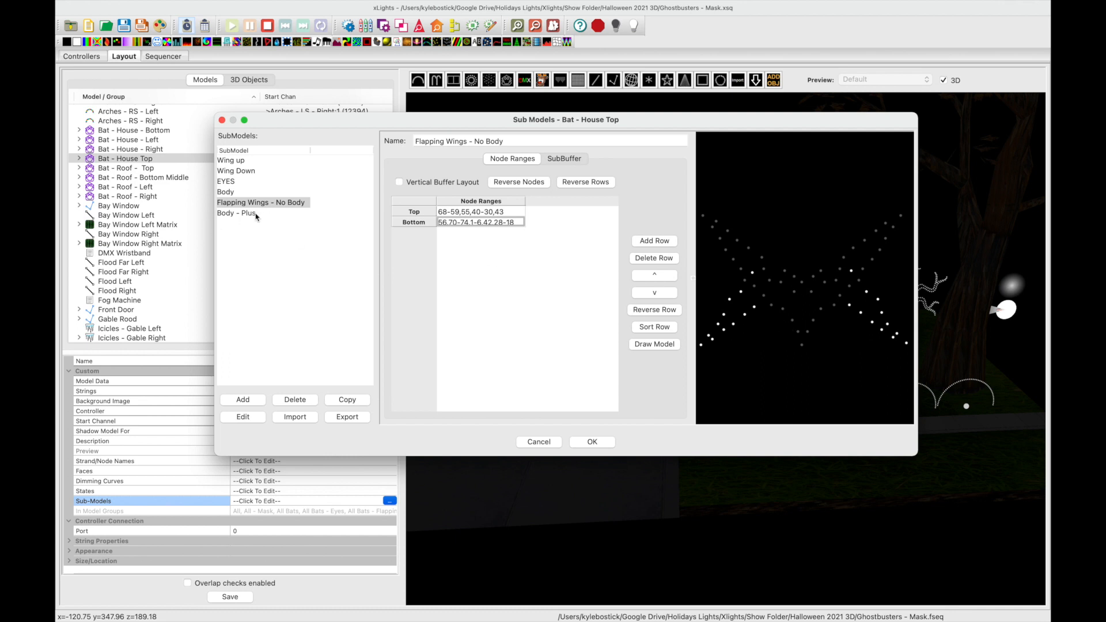
left_click(236, 212)
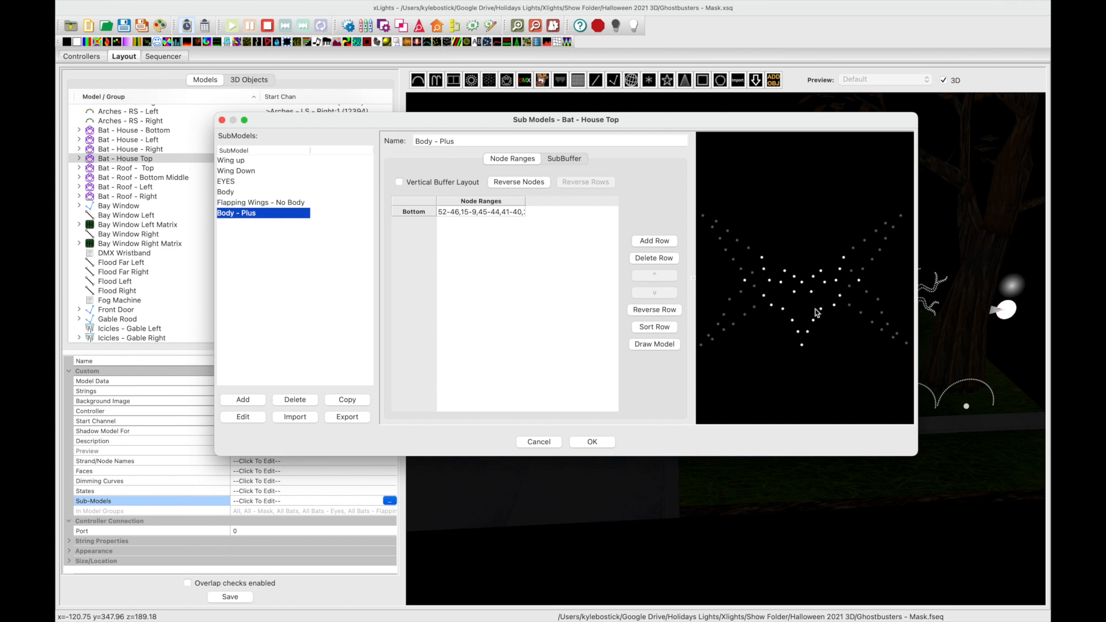
mouse_move(767, 294)
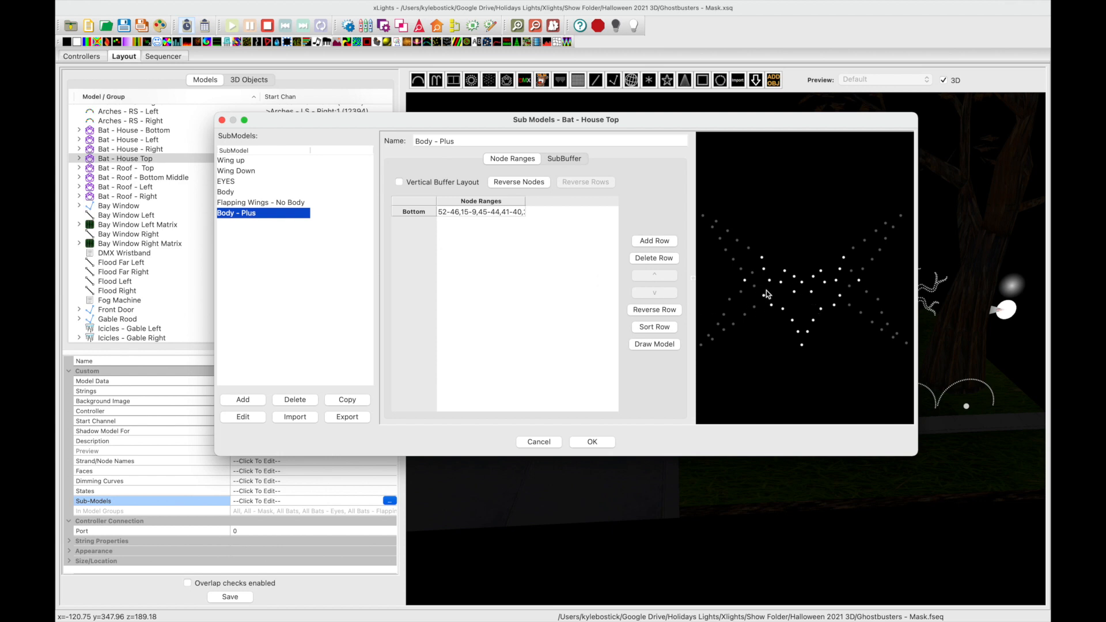
mouse_move(762, 278)
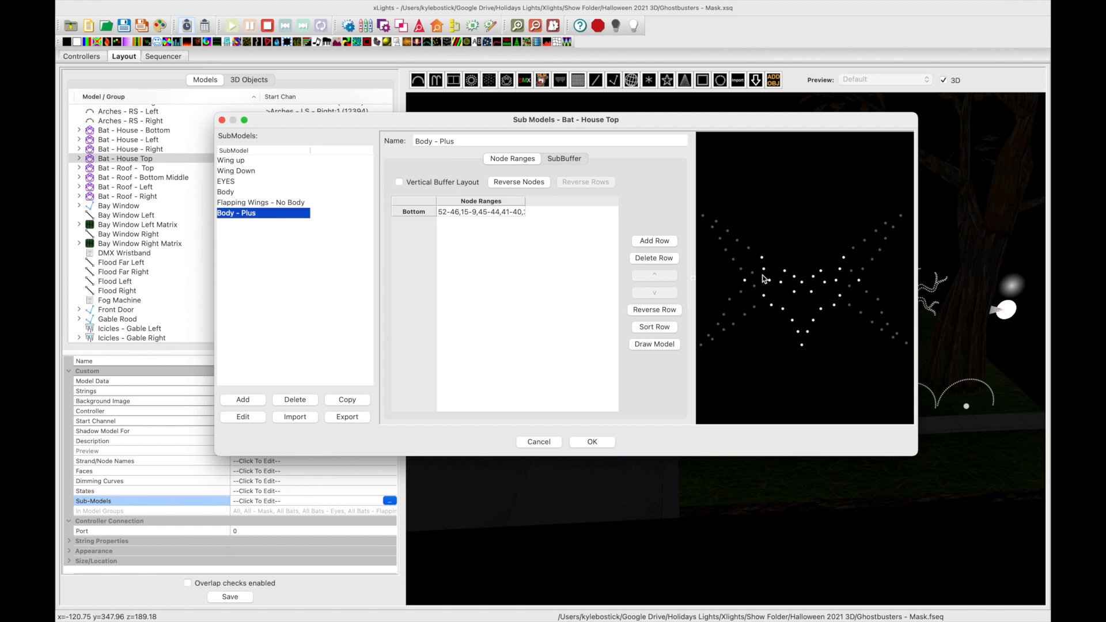
mouse_move(749, 303)
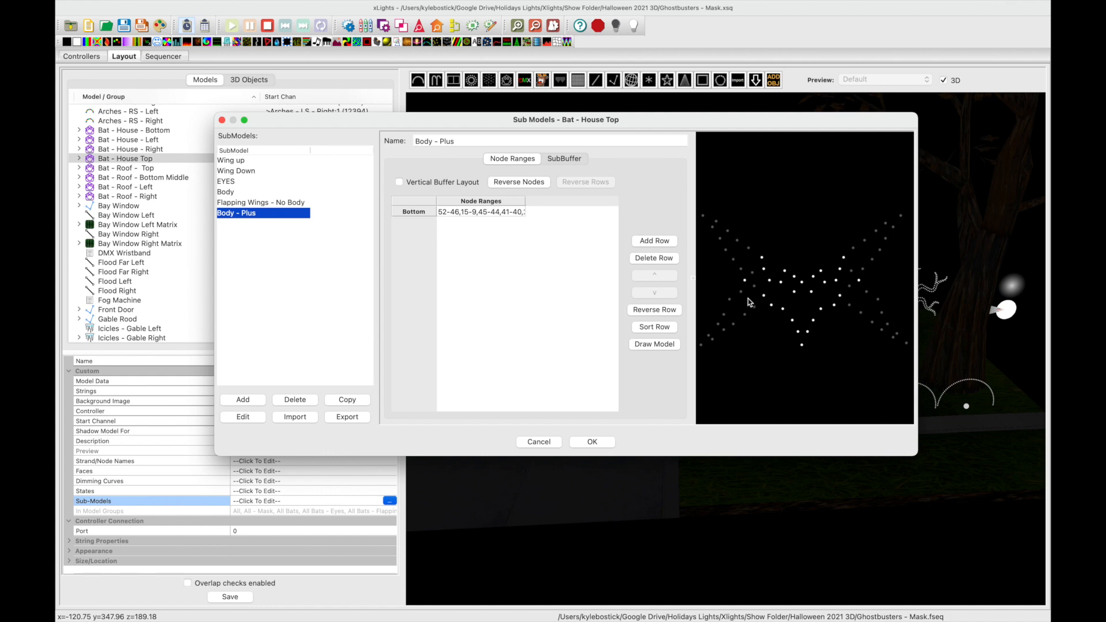
mouse_move(806, 313)
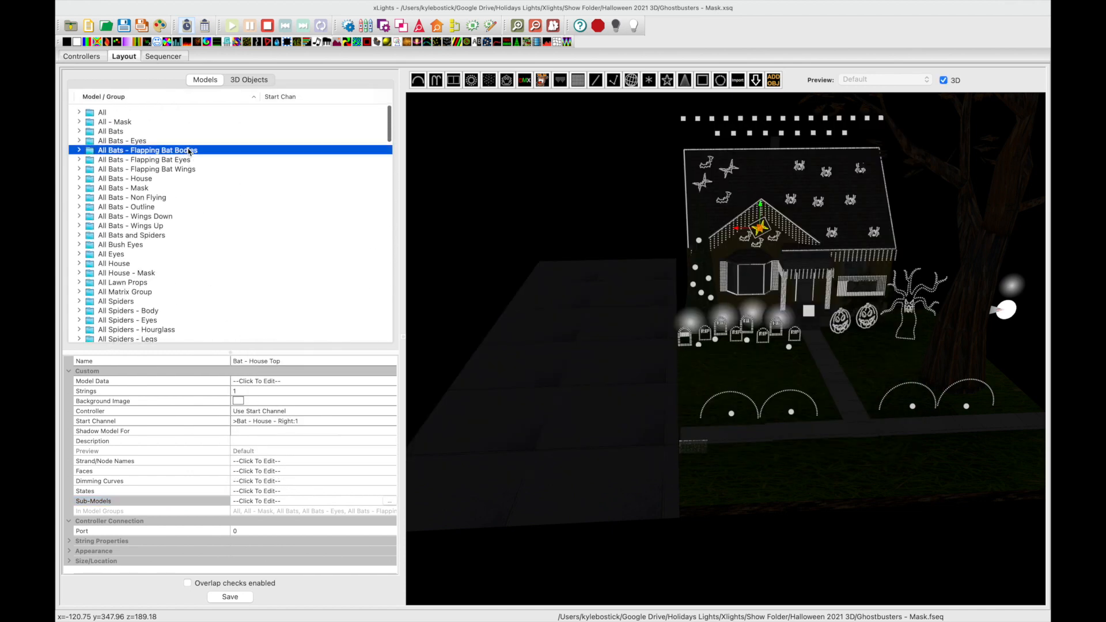
- View the All Bats - Flapping Bat Wings group, then the All - Mask group's member models
left_click(145, 169)
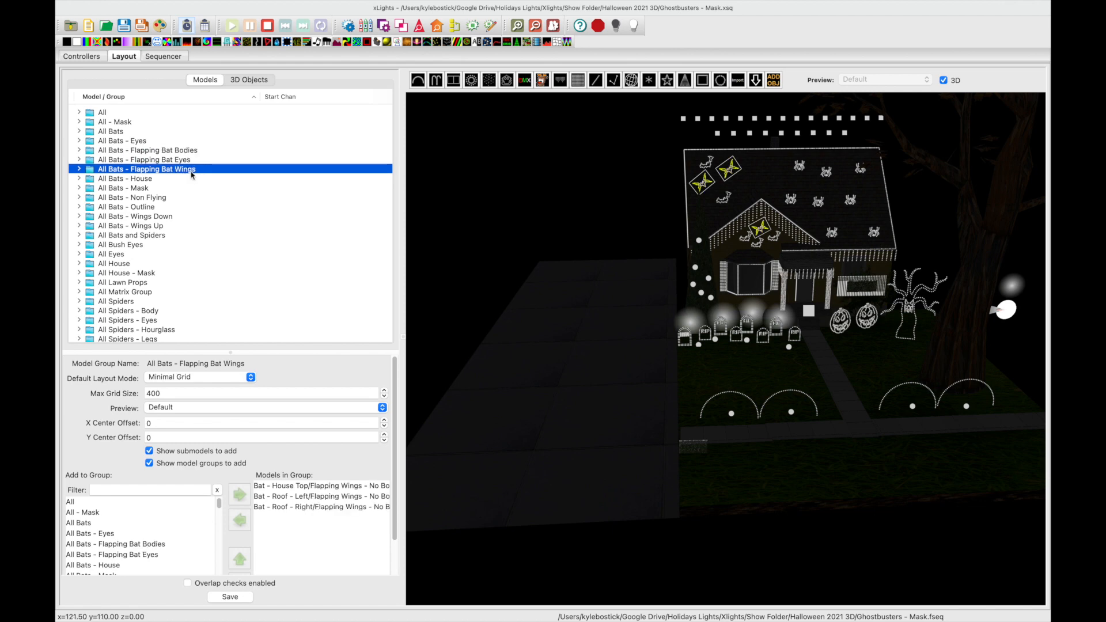
mouse_move(135, 124)
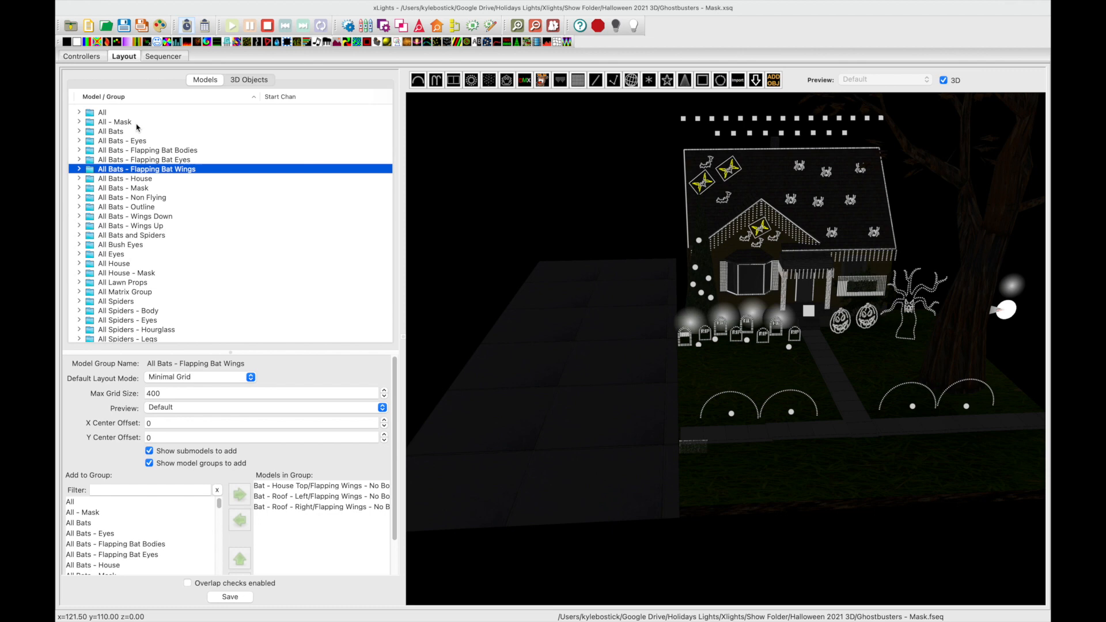
left_click(115, 123)
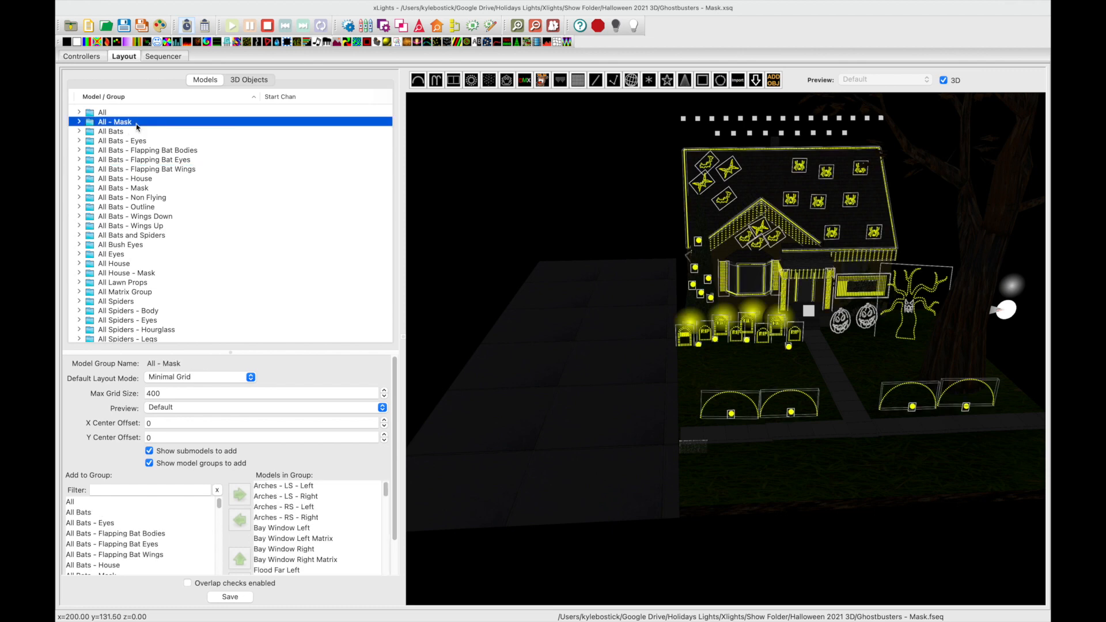
mouse_move(116, 127)
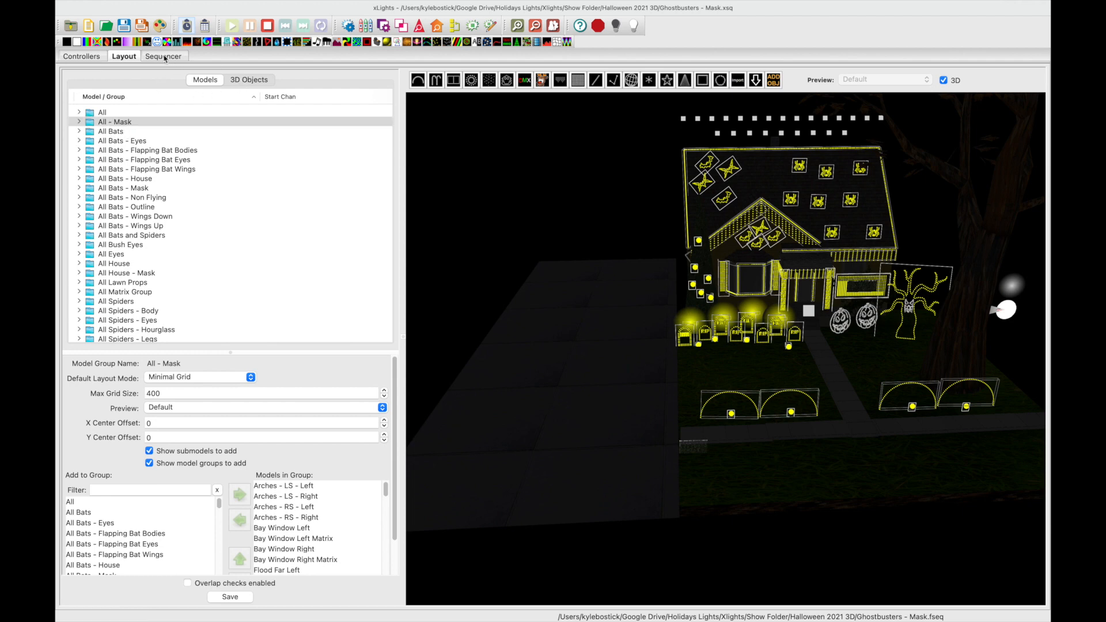
- Switch to the Sequencer showing the Ghostbusters - Mask timeline and All - Mask effect rows
left_click(164, 56)
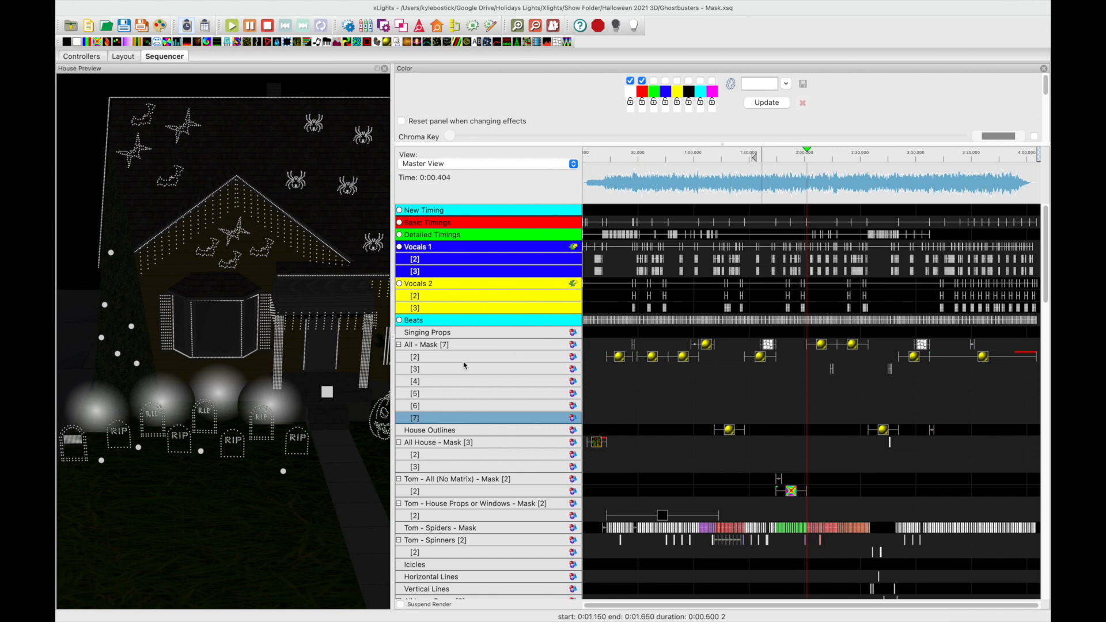
mouse_move(433, 352)
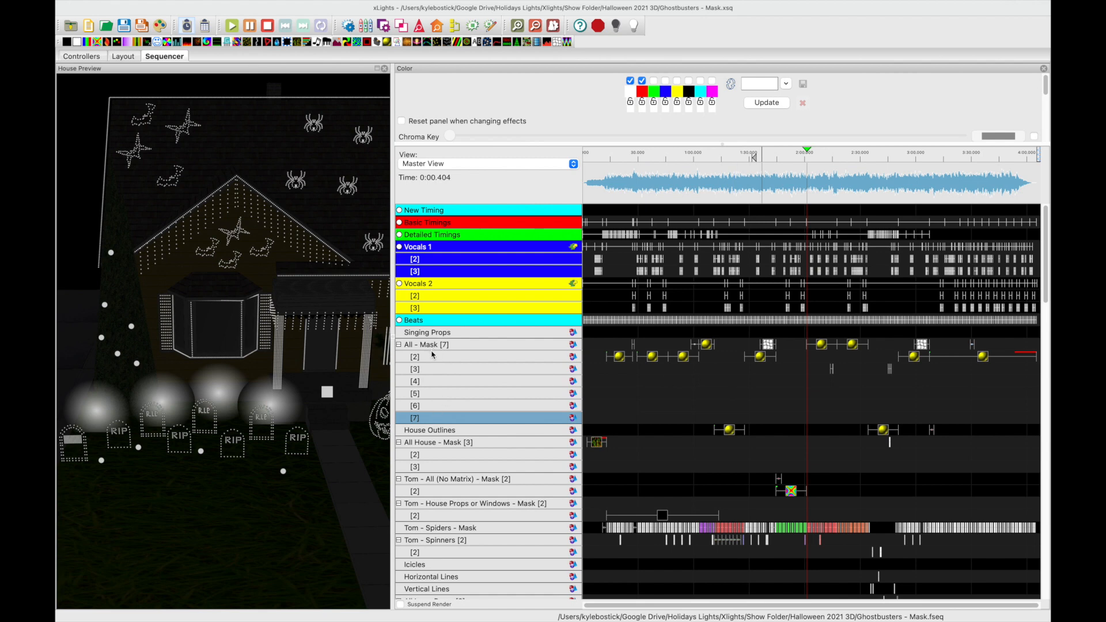
mouse_move(530, 459)
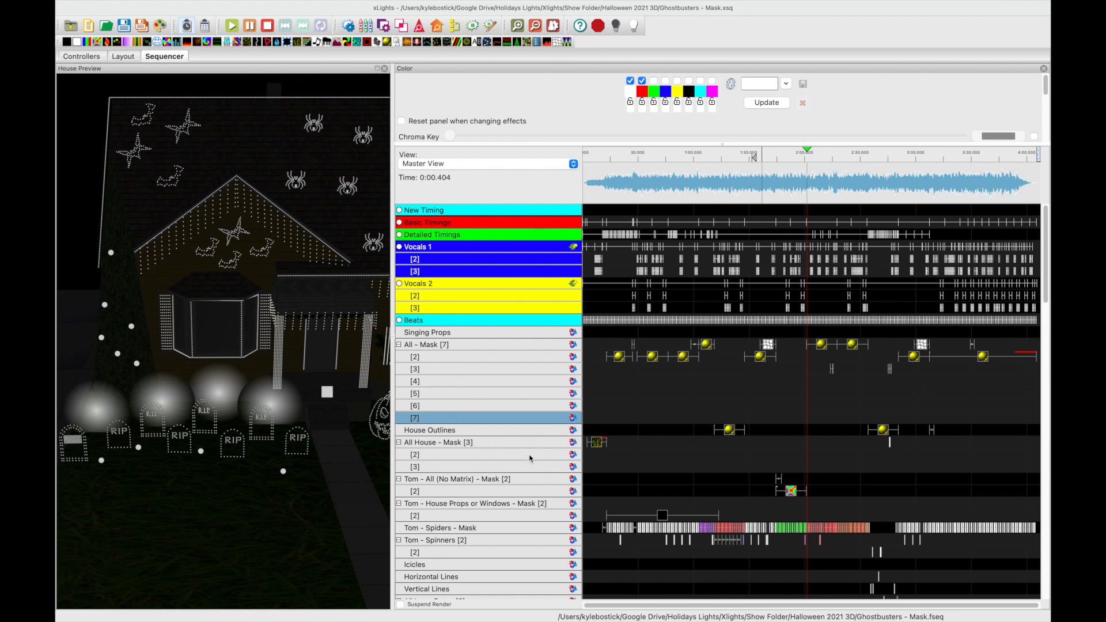
mouse_move(444, 454)
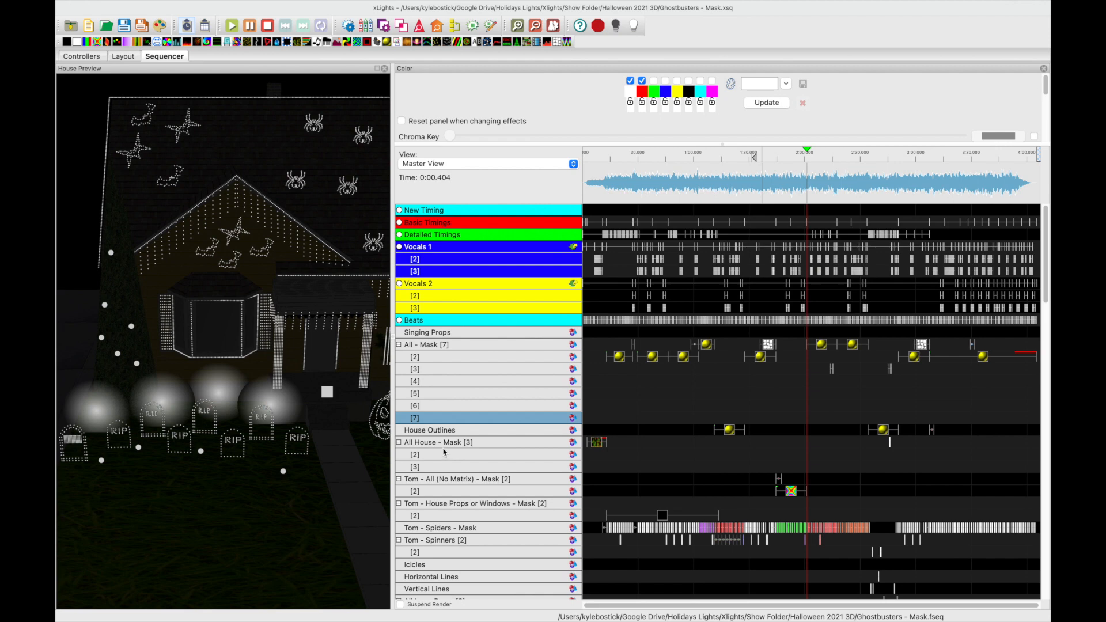
mouse_move(500, 487)
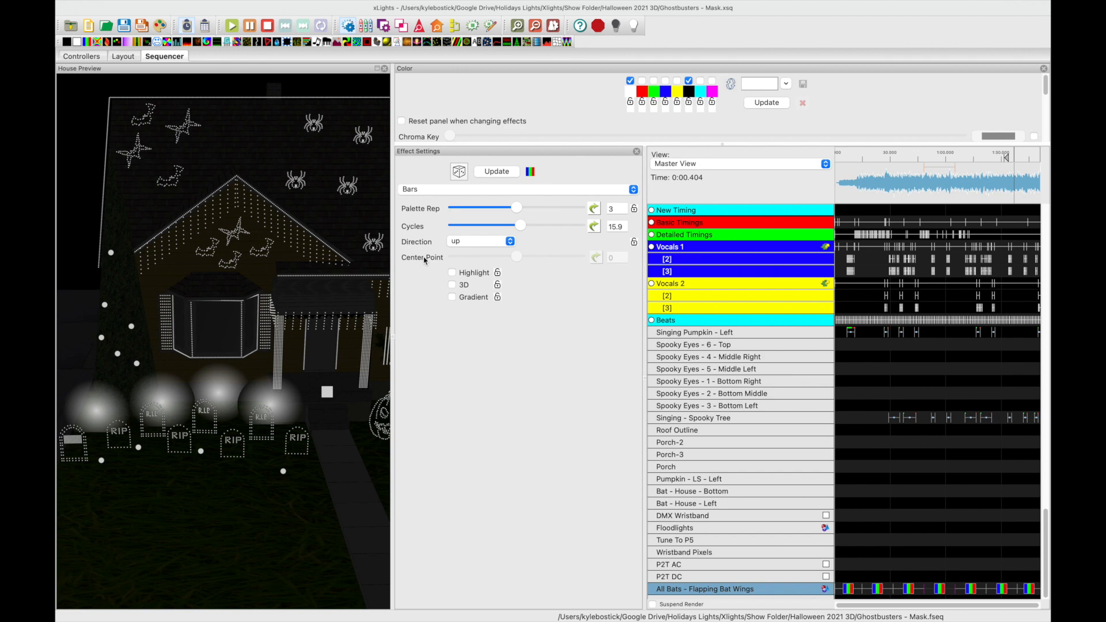
mouse_move(481, 392)
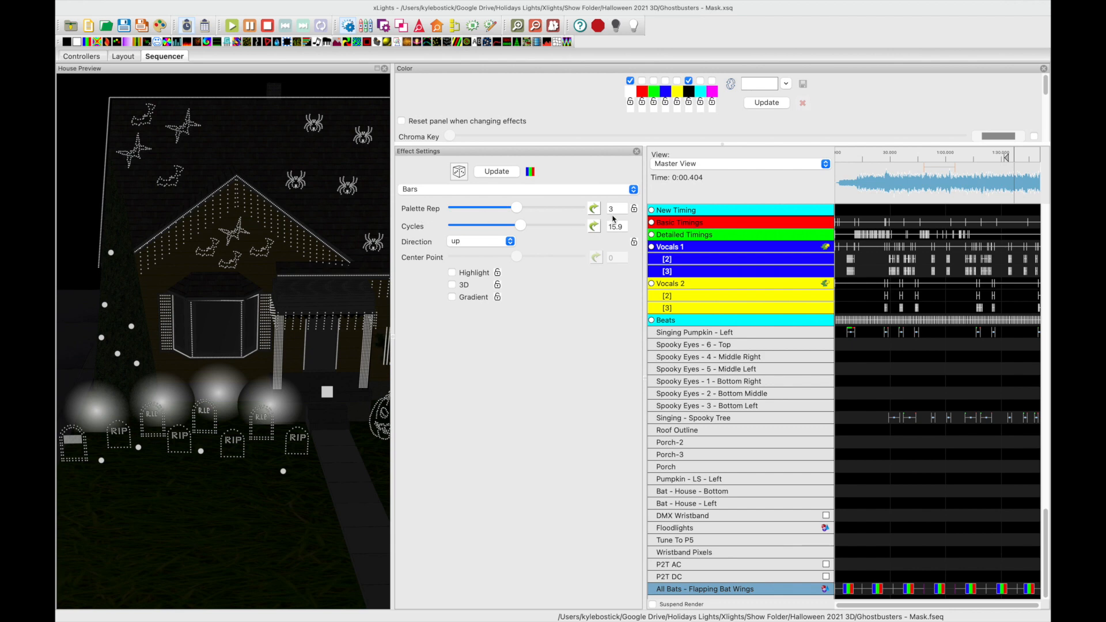
mouse_move(622, 229)
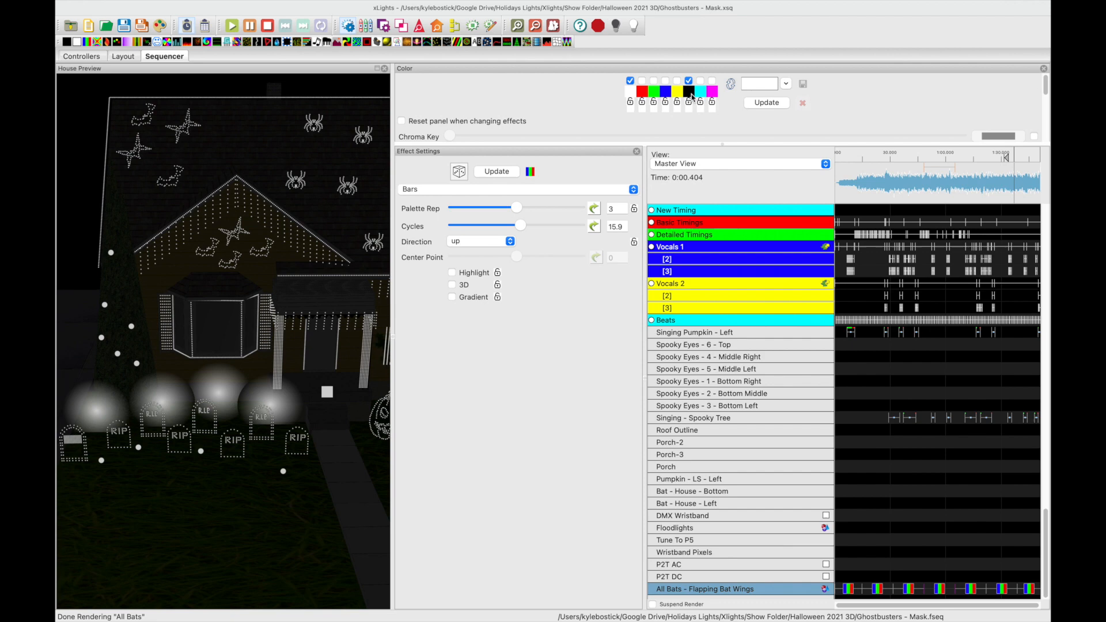
mouse_move(689, 102)
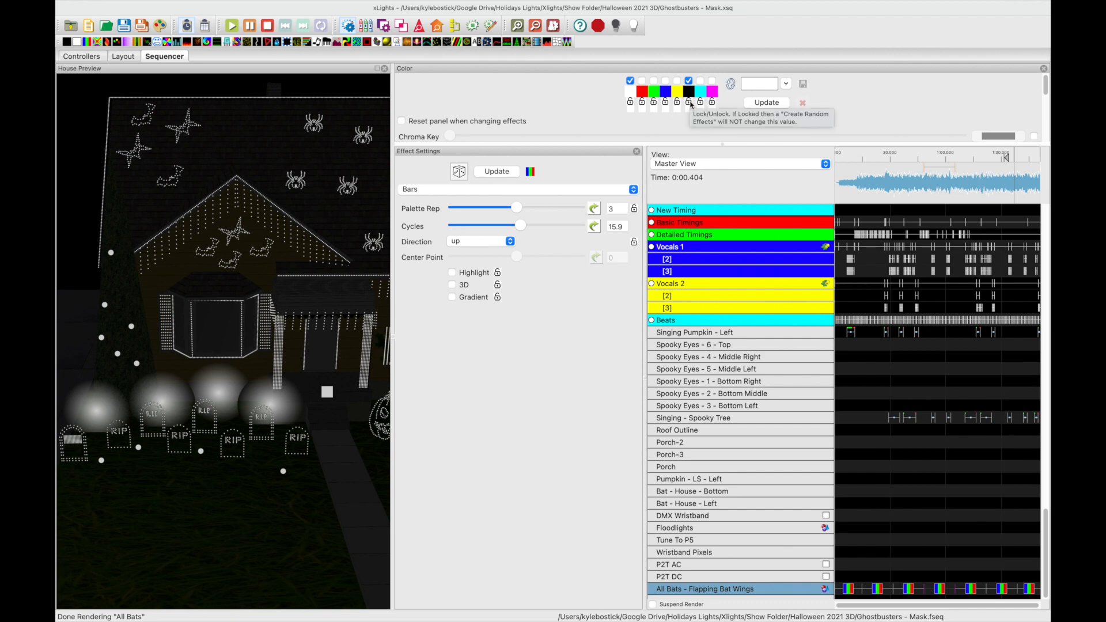
mouse_move(412, 25)
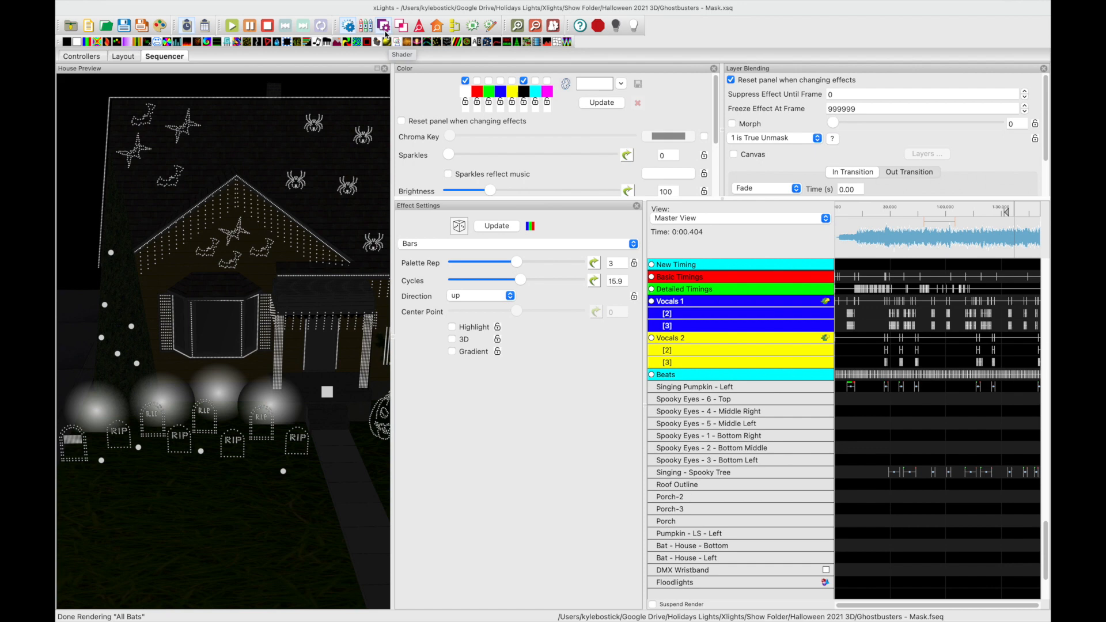
mouse_move(386, 27)
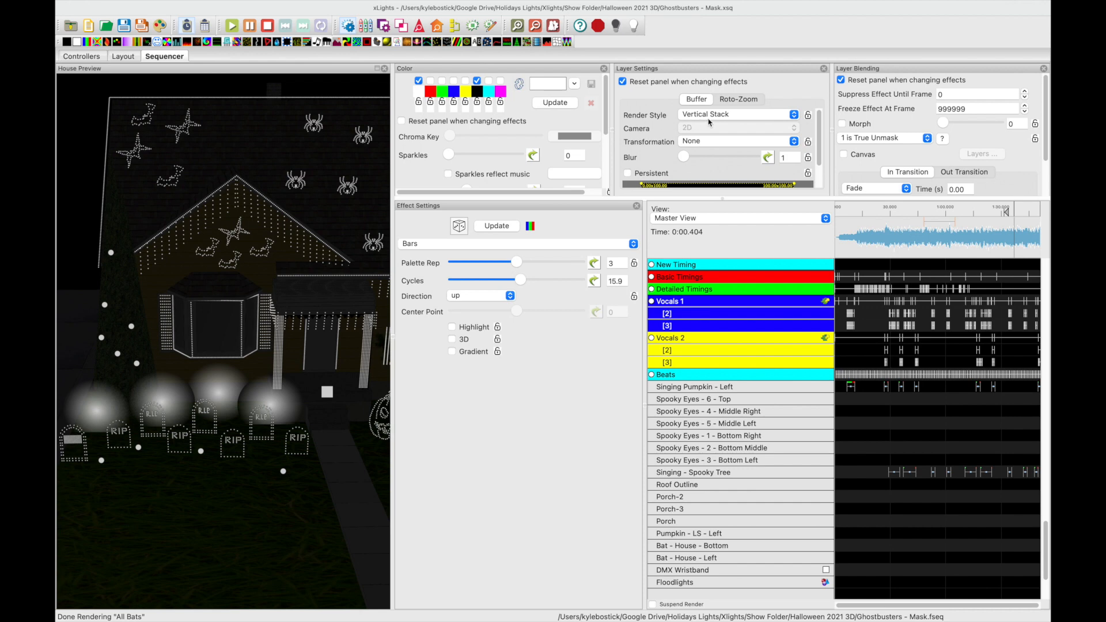
mouse_move(899, 431)
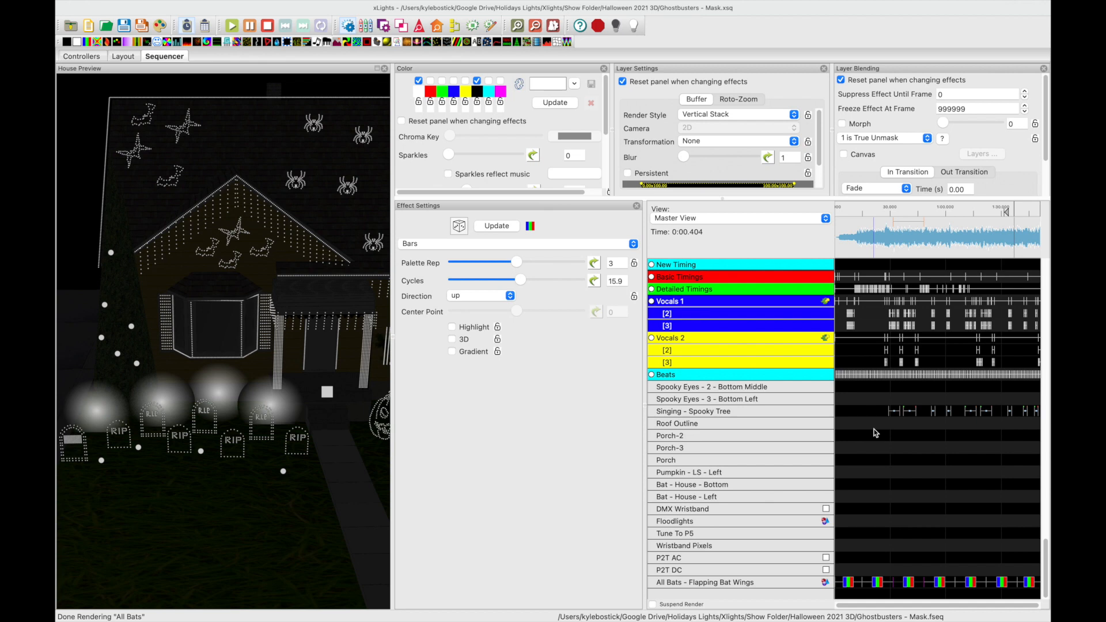
- Select the Bars effect on the All Bats - Flapping Bat Wings row and play it back
left_click(876, 583)
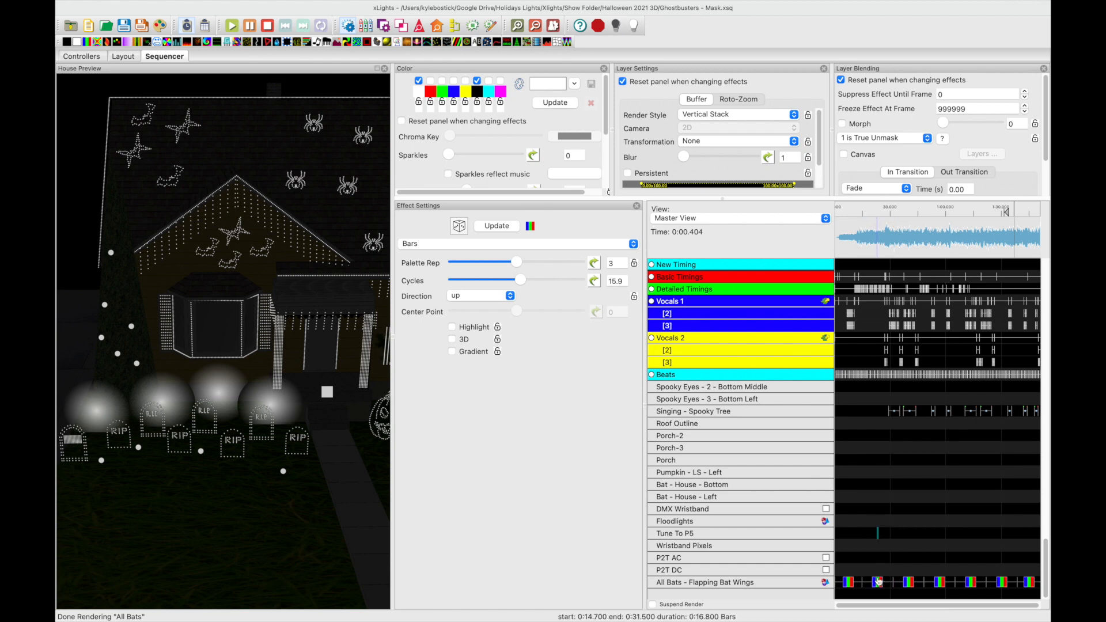
left_click(704, 583)
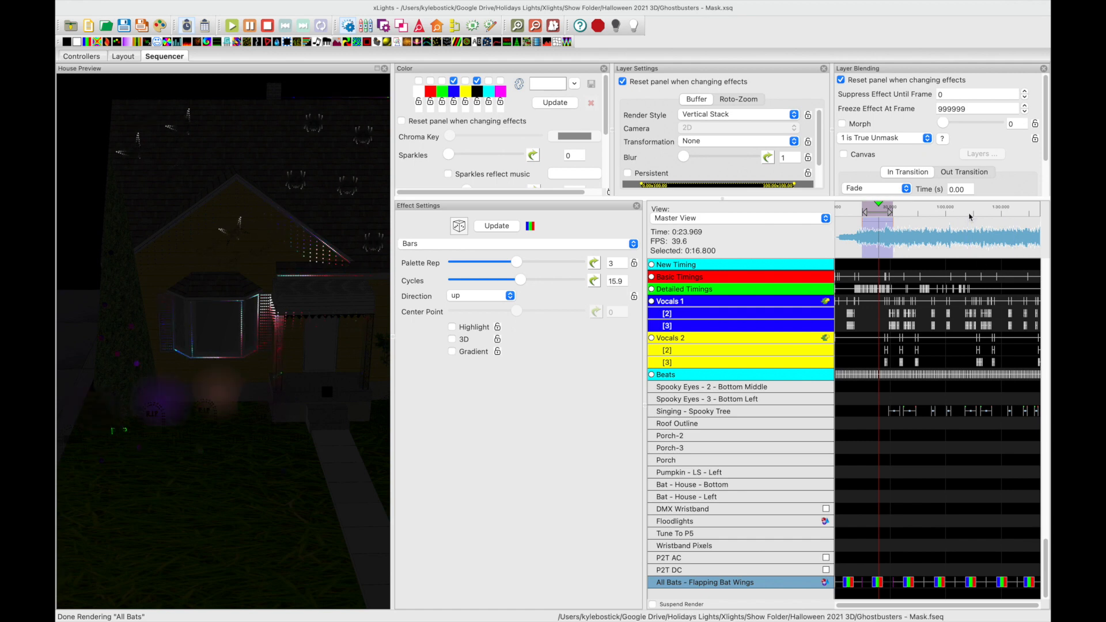
- Adjust the Bars effect's Cycles from 15.9 to 14.9 and update the effect
left_click(962, 212)
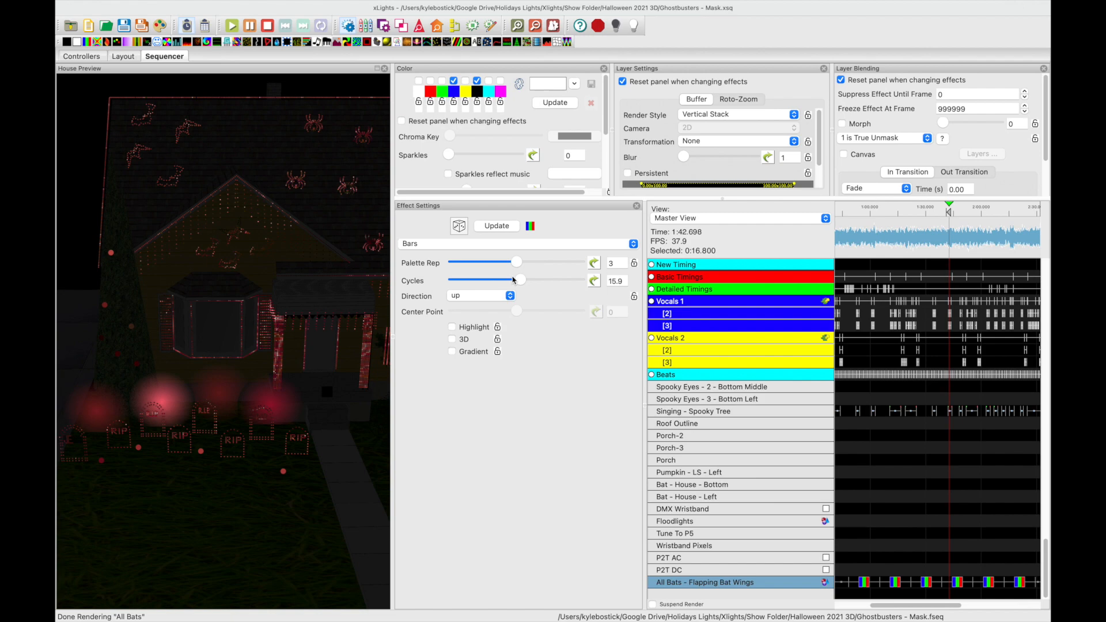
left_click_drag(519, 280, 578, 280)
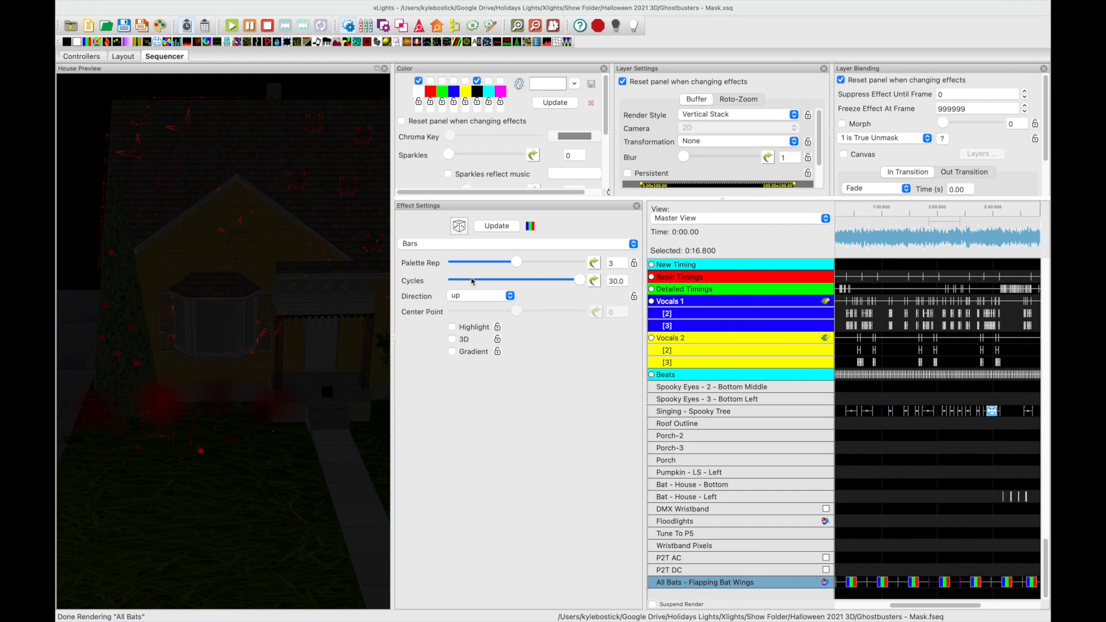
left_click_drag(578, 280, 482, 280)
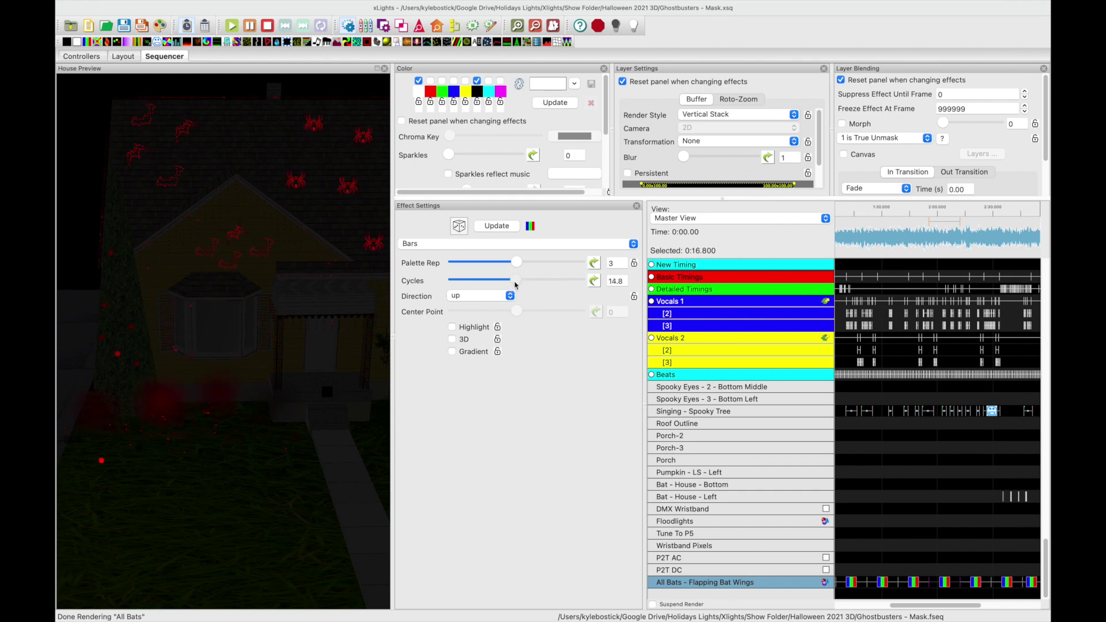
left_click(495, 226)
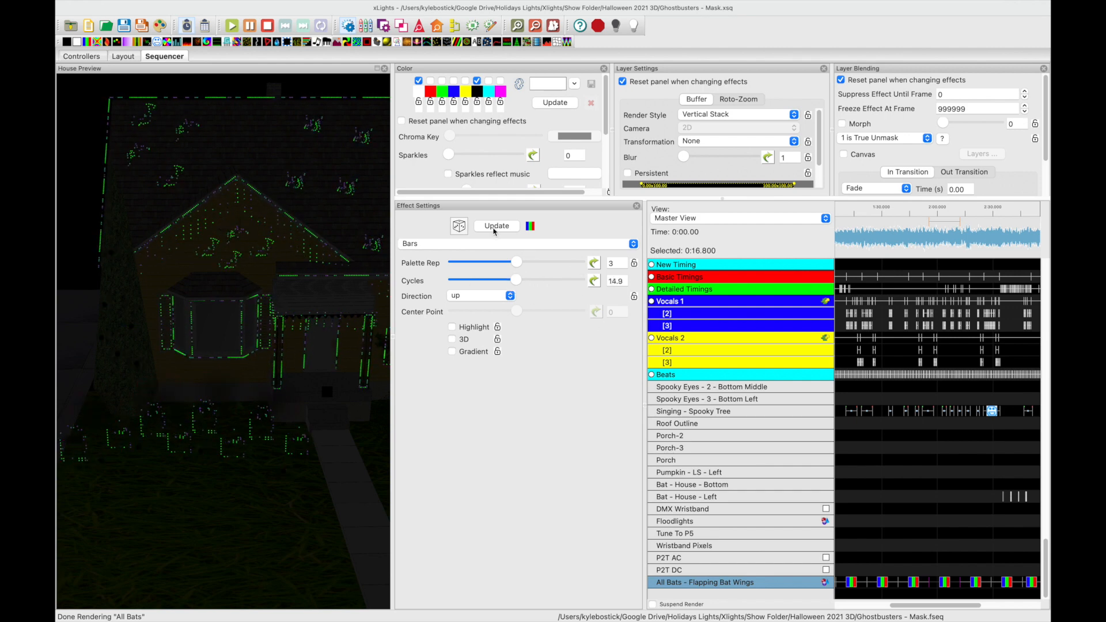
left_click(495, 226)
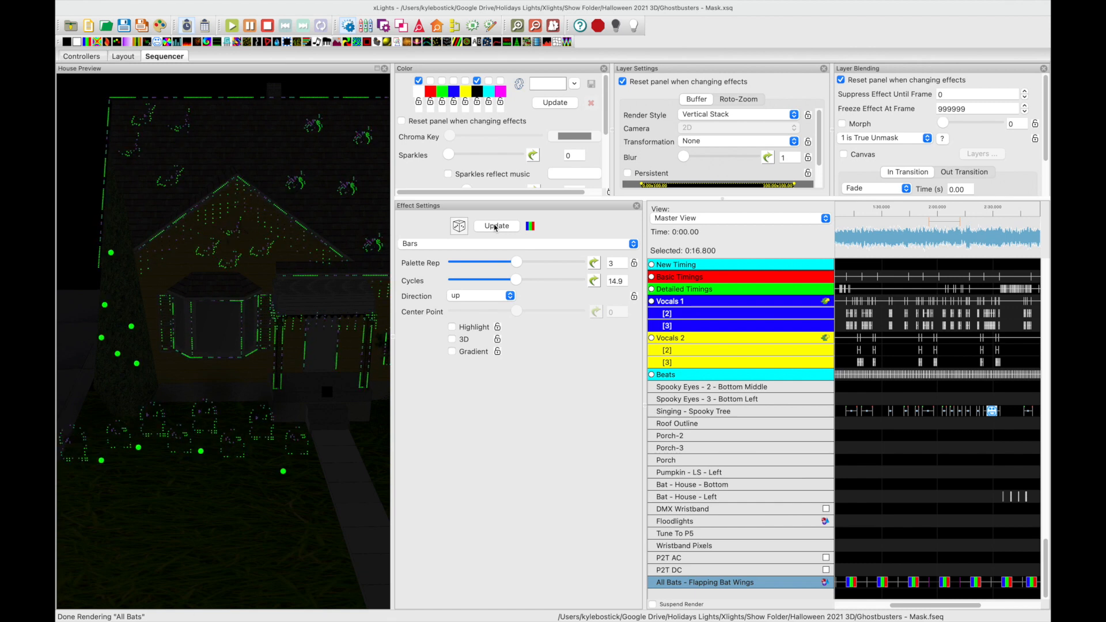